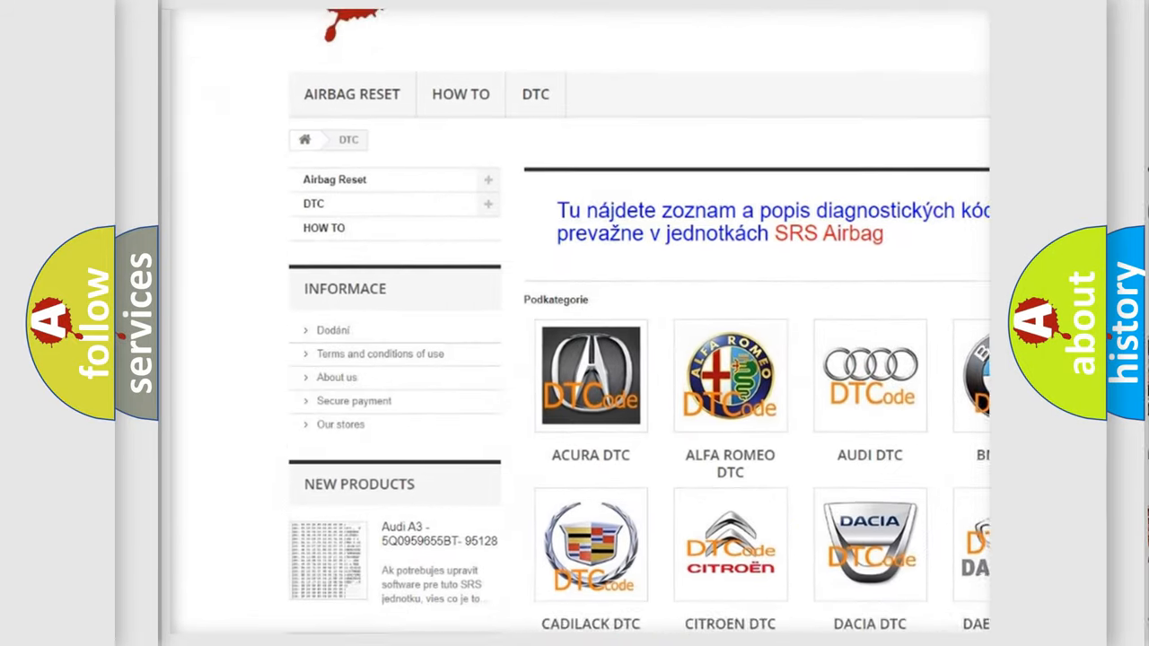
scroll(down, 3)
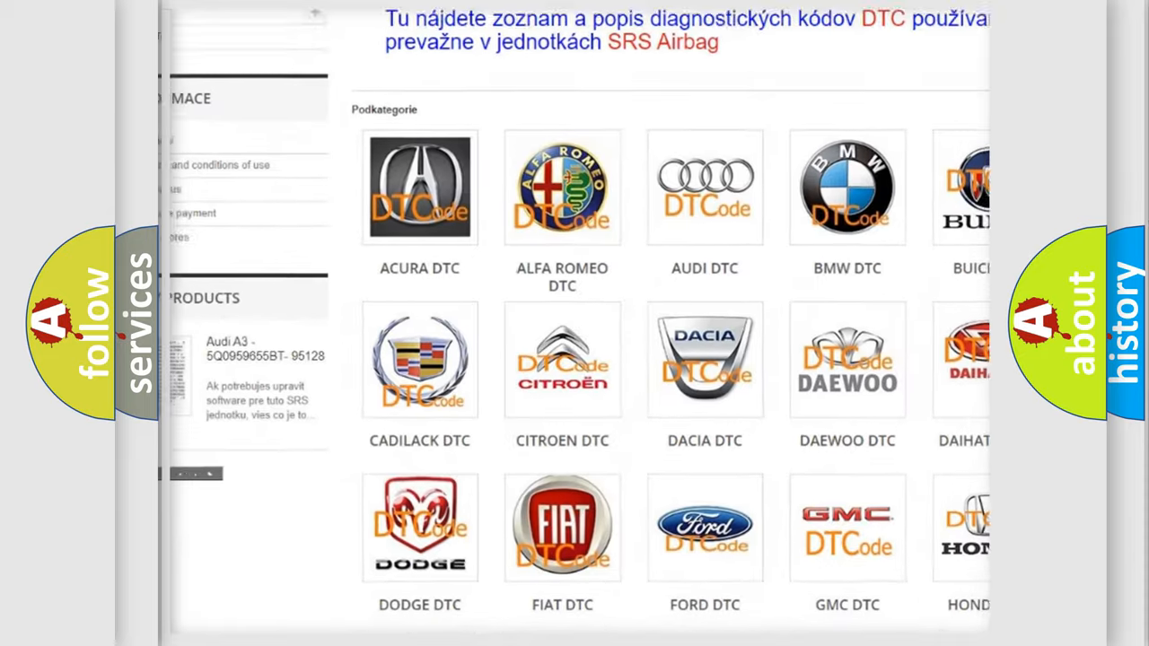
scroll(down, 3)
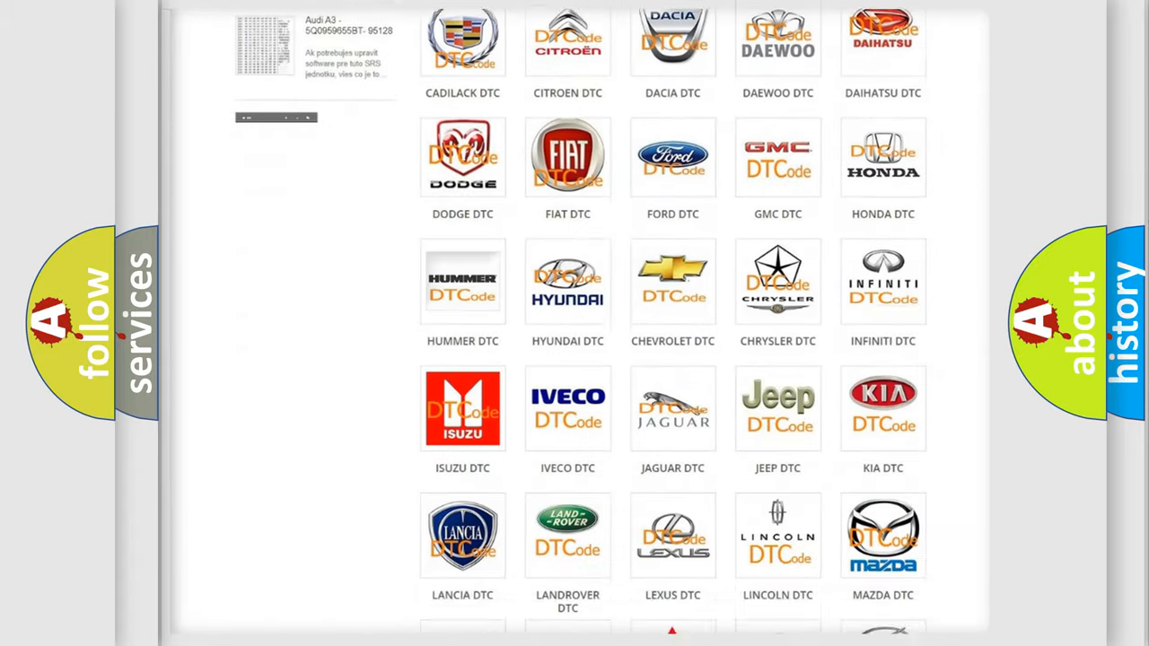
scroll(down, 3)
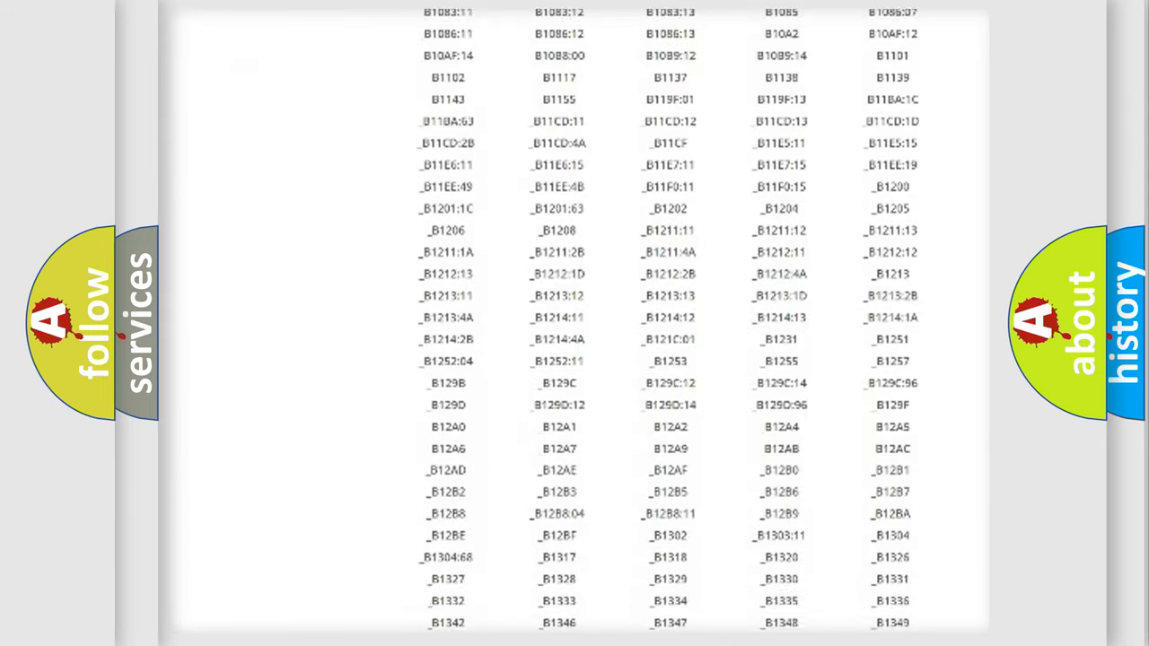
scroll(down, 3)
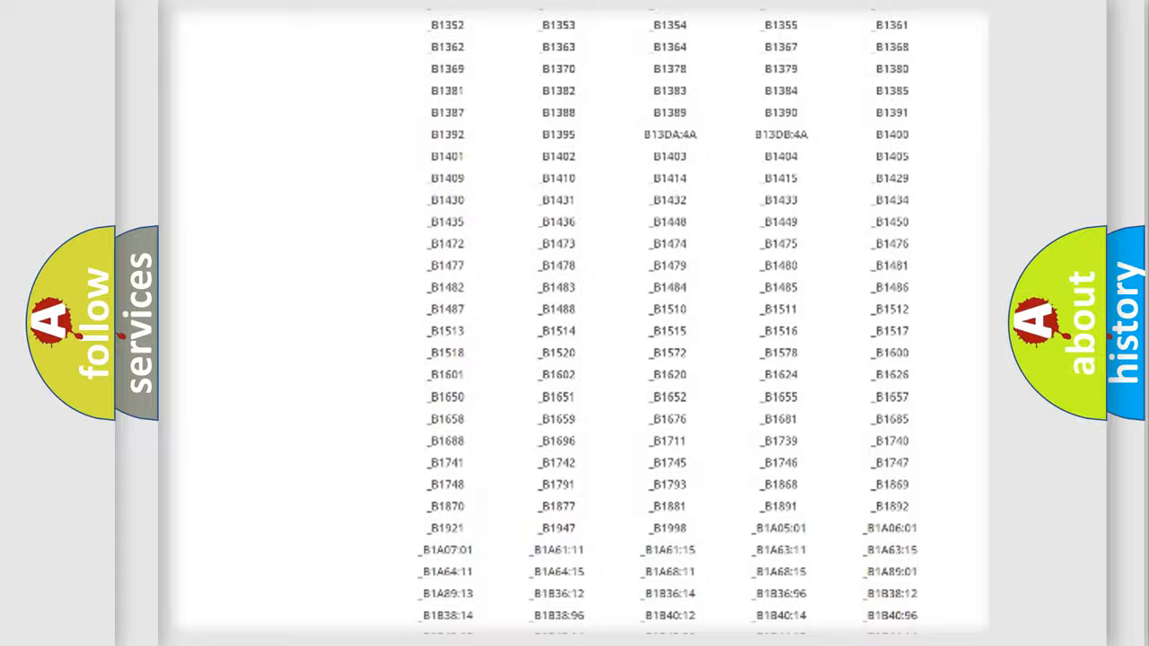